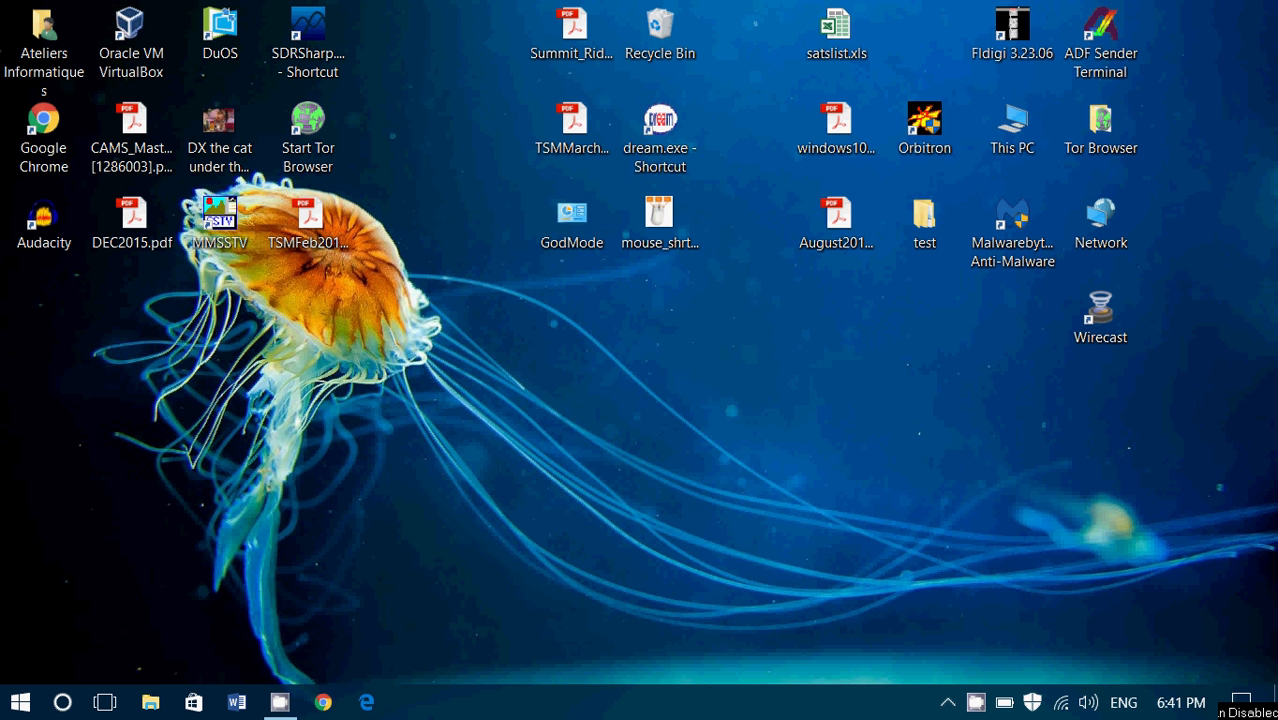
mouse_move(364, 470)
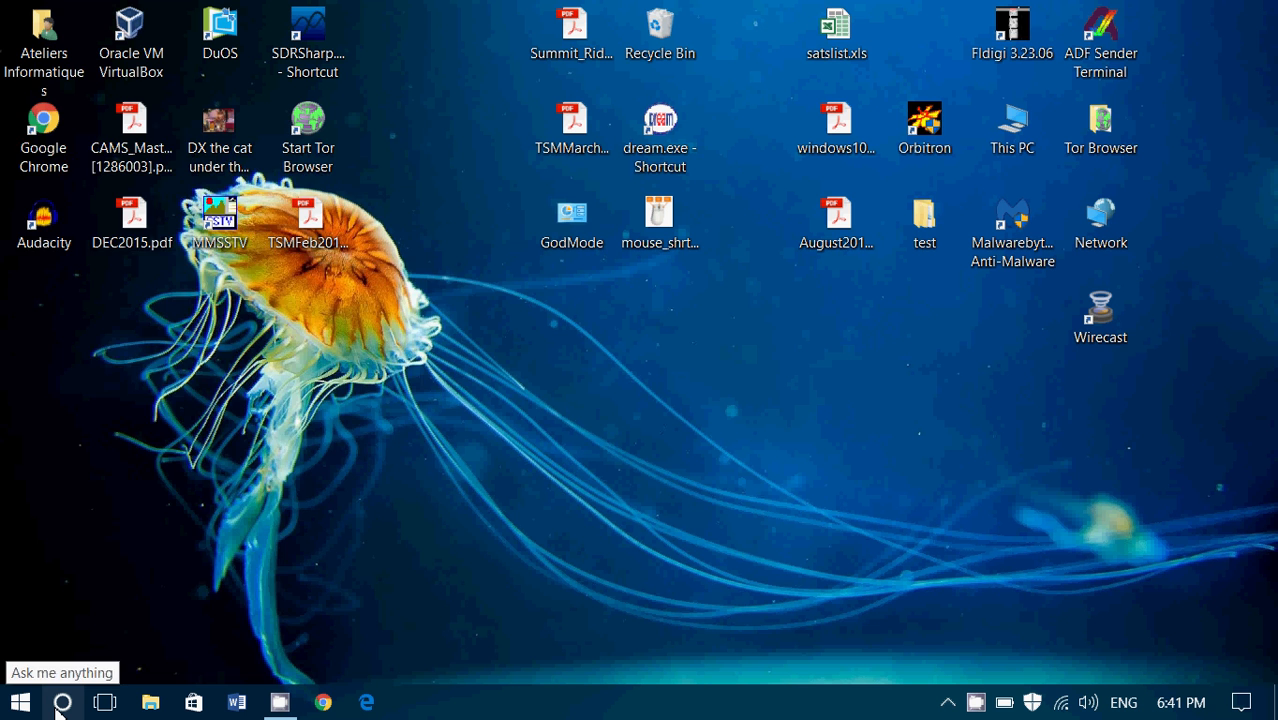
- Search 'restore' and reach the System Protection settings via 'Create a restore point'
left_click(62, 700)
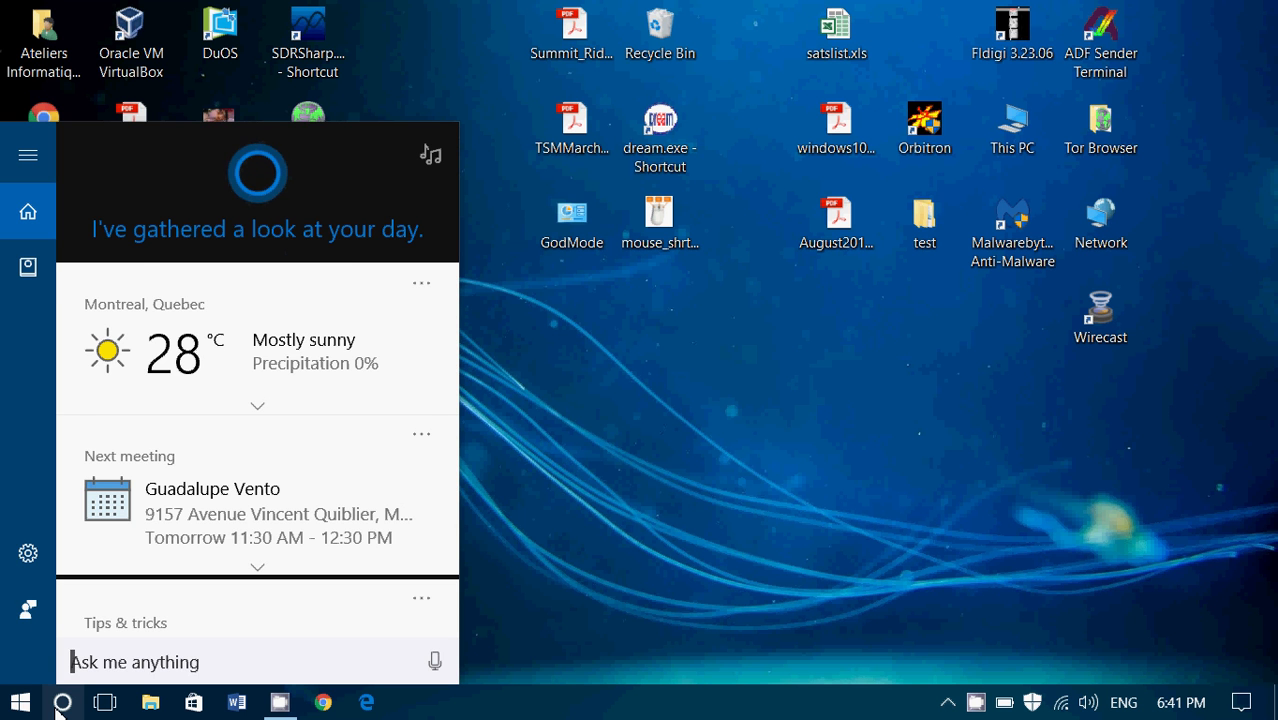
type("restore")
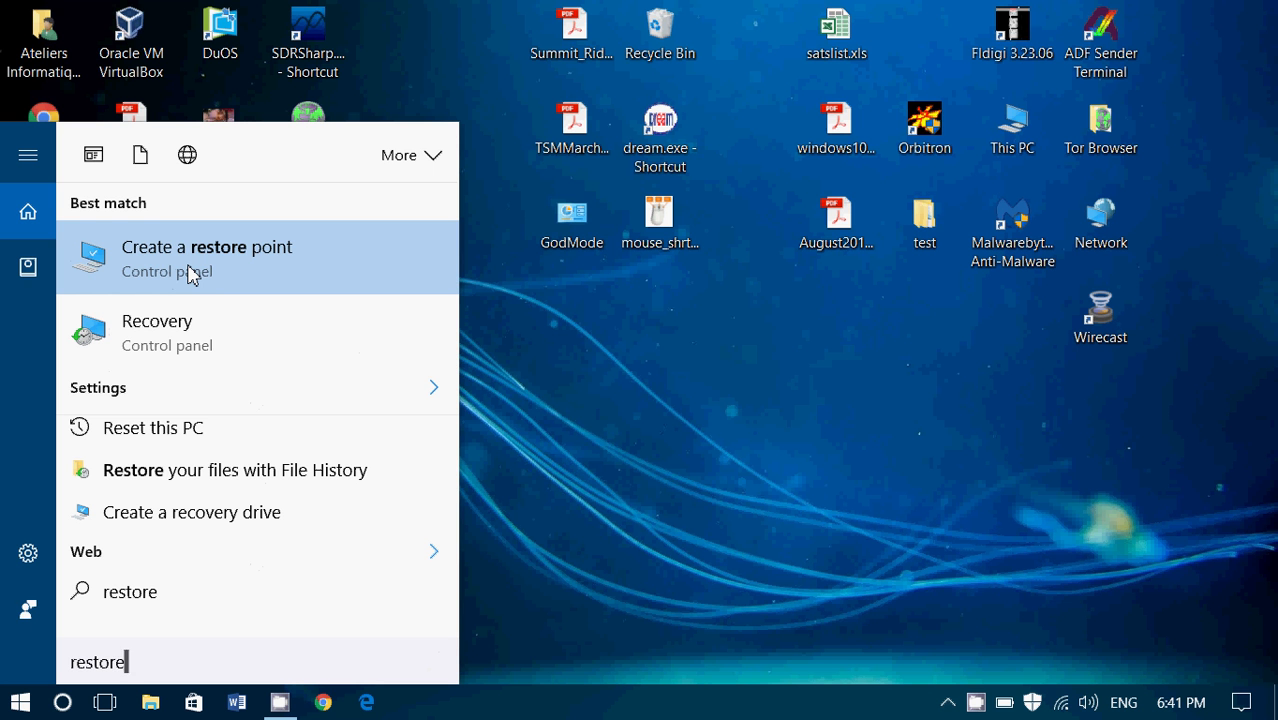
left_click(208, 248)
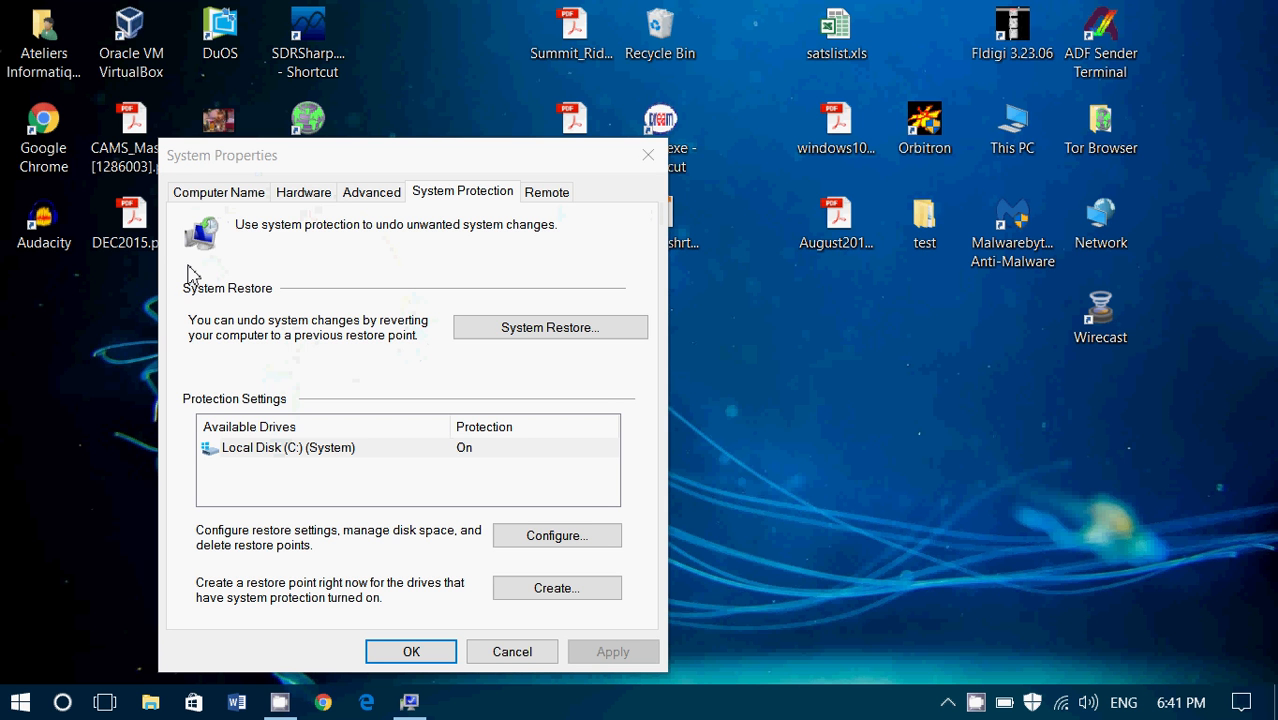
left_click(288, 448)
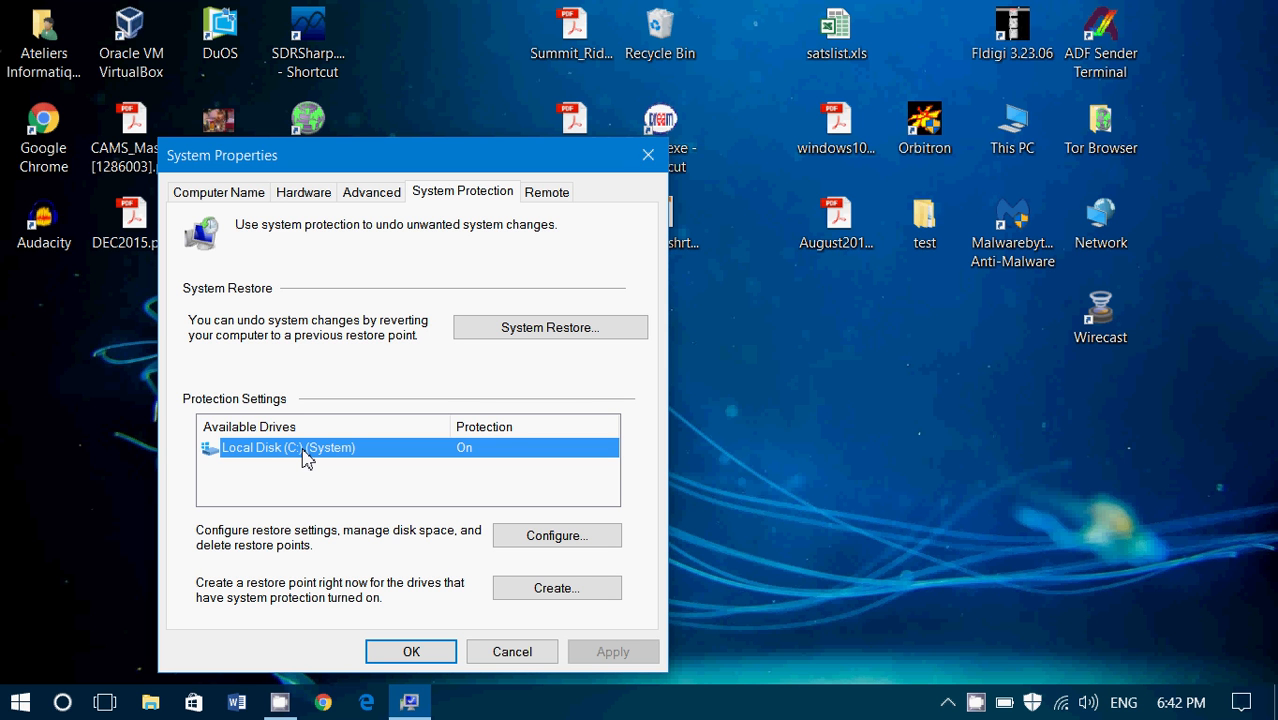
mouse_move(562, 216)
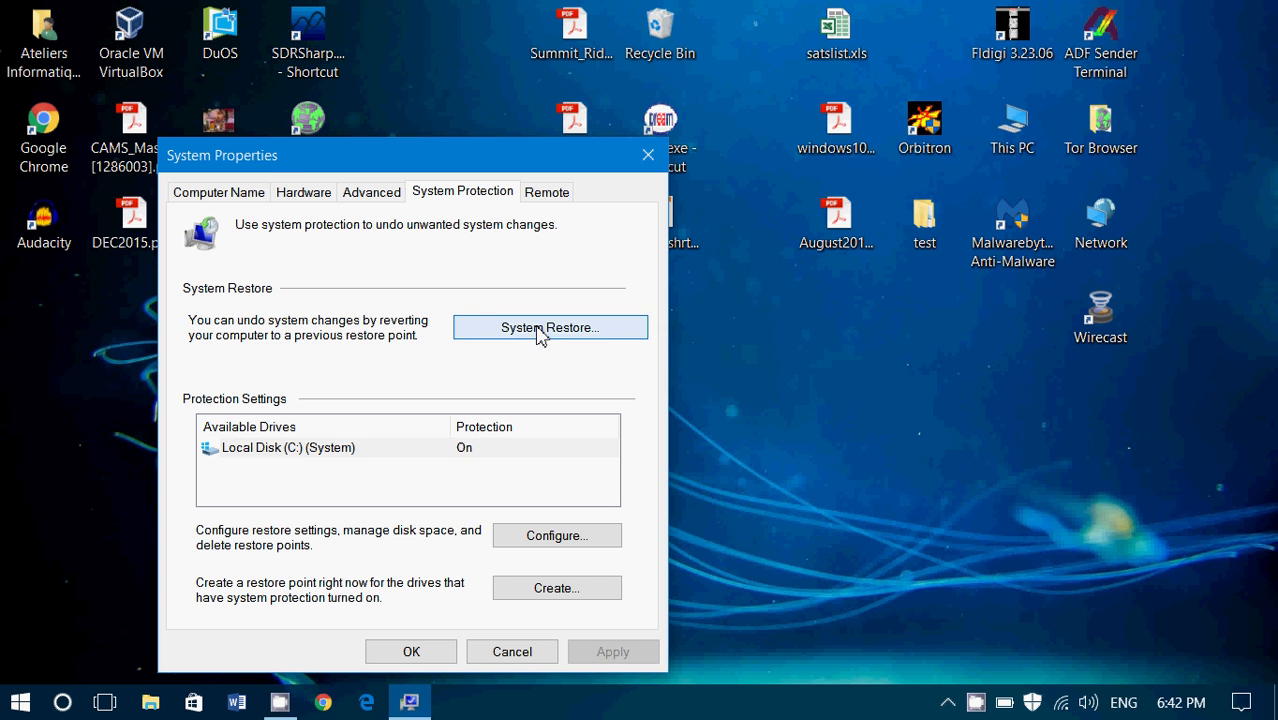
left_click(550, 328)
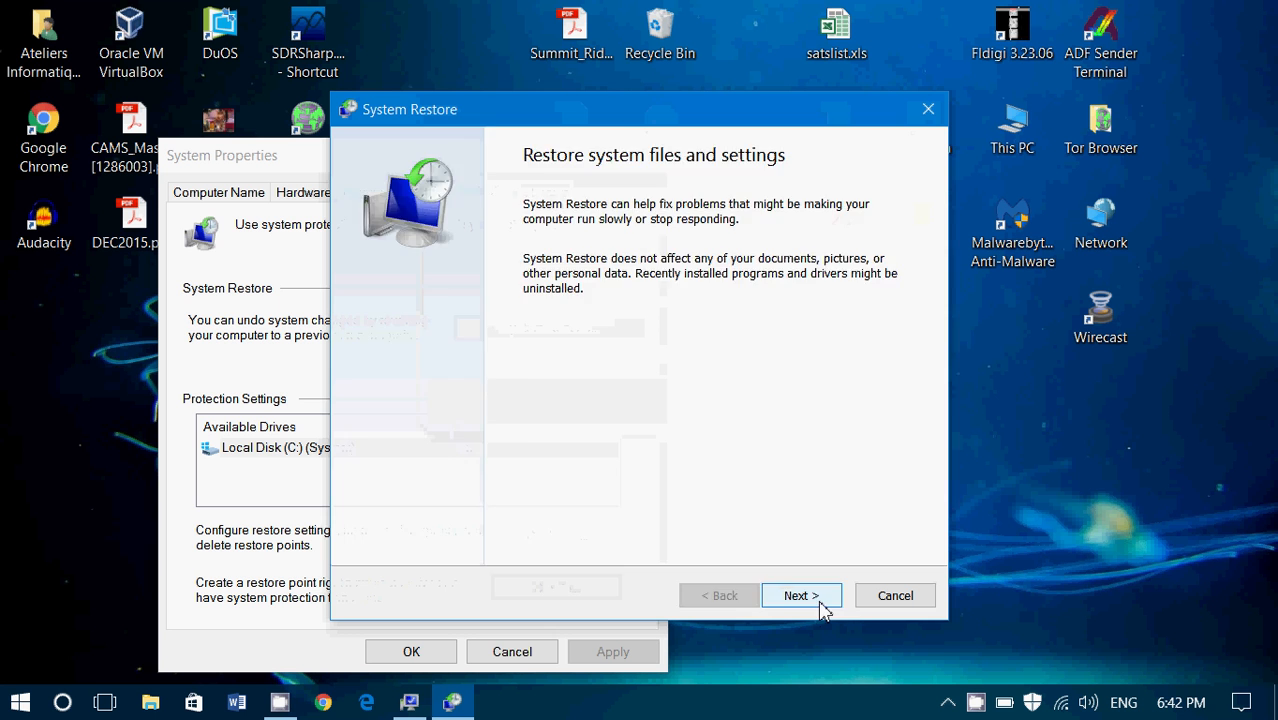
left_click(802, 596)
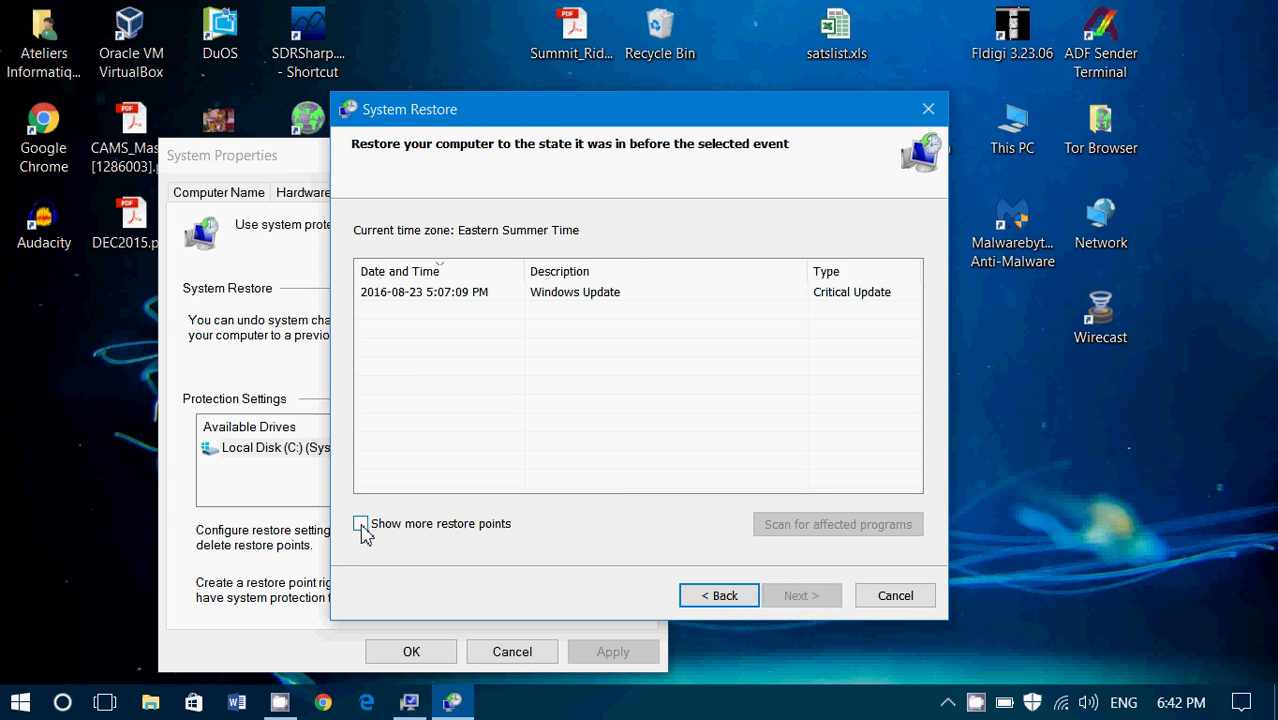
left_click(360, 524)
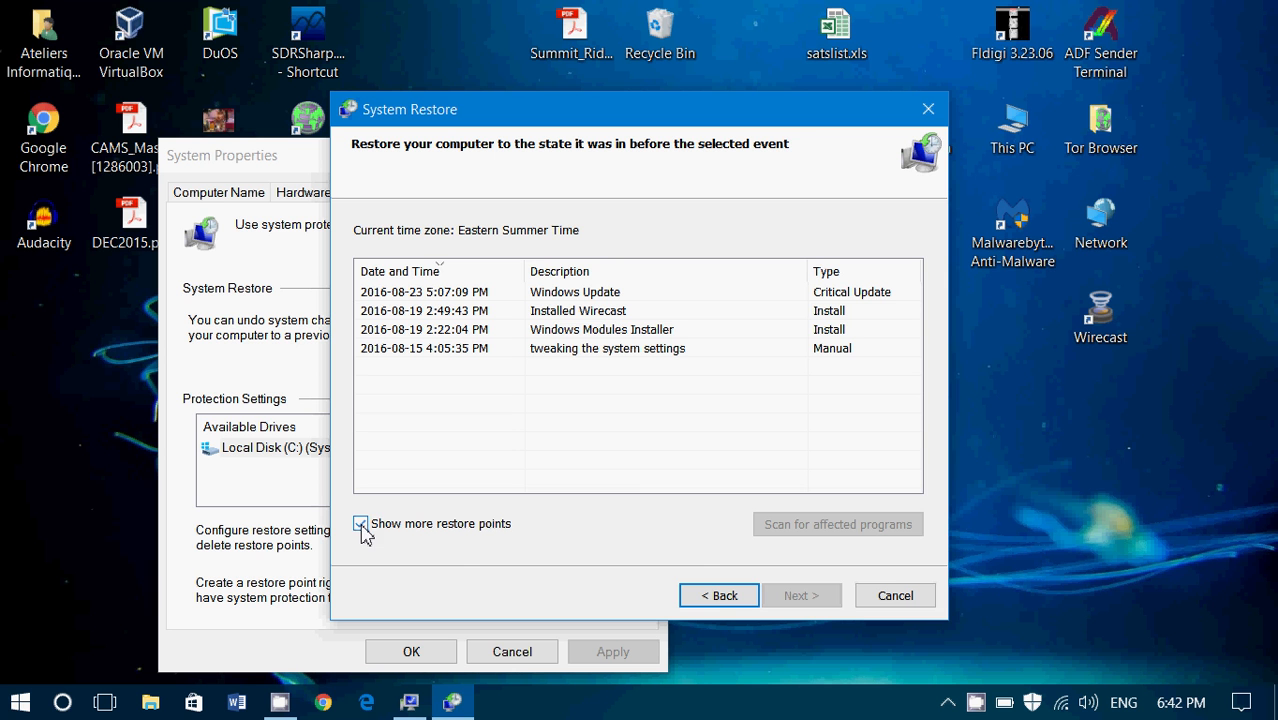
left_click(360, 524)
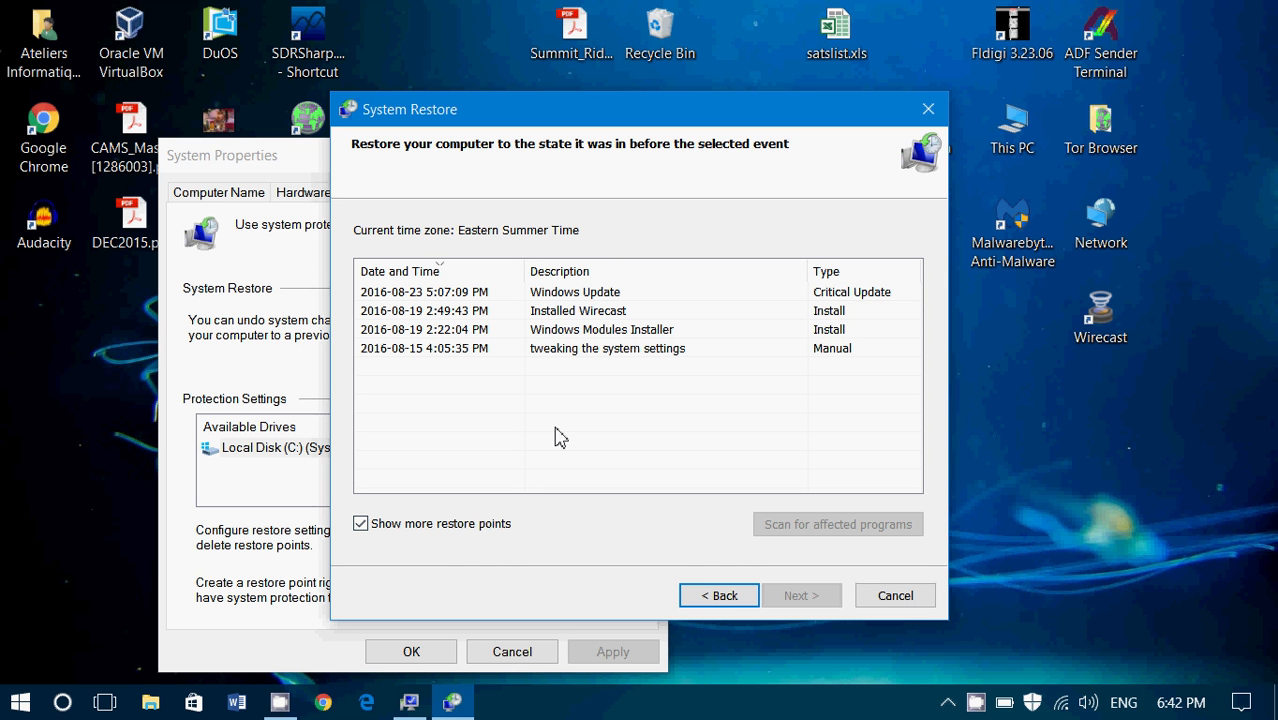
mouse_move(700, 308)
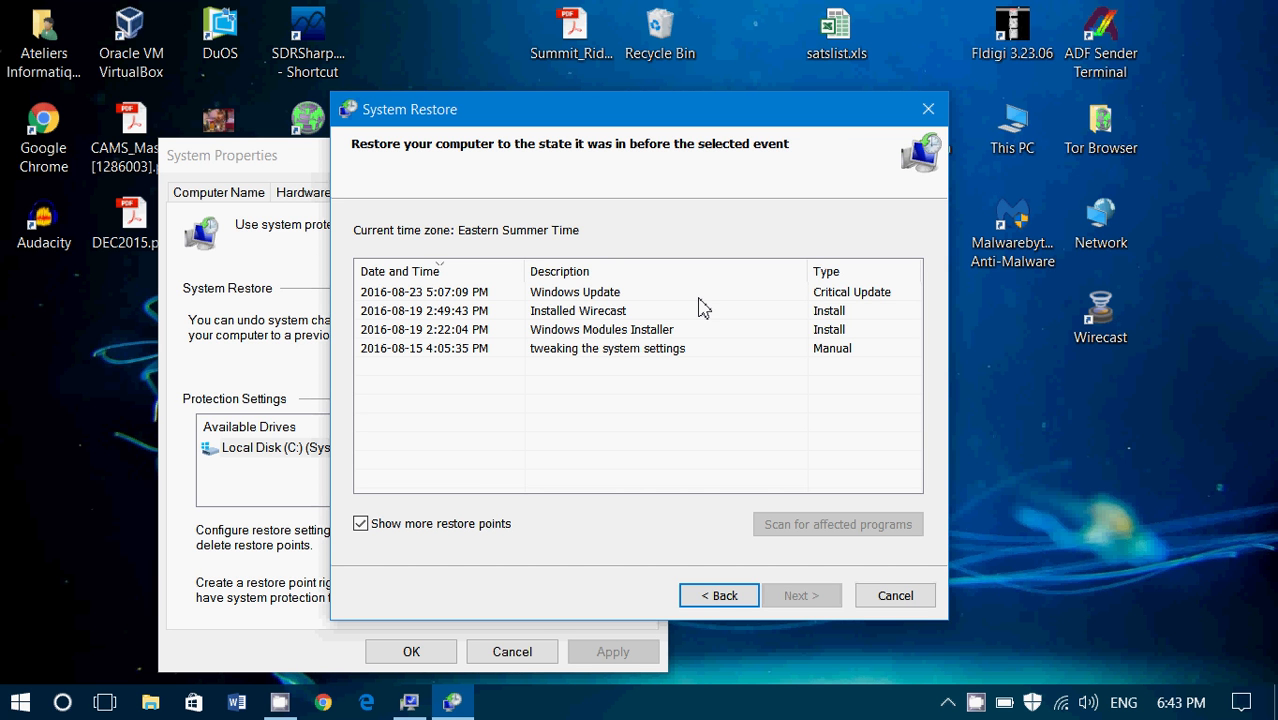
mouse_move(938, 532)
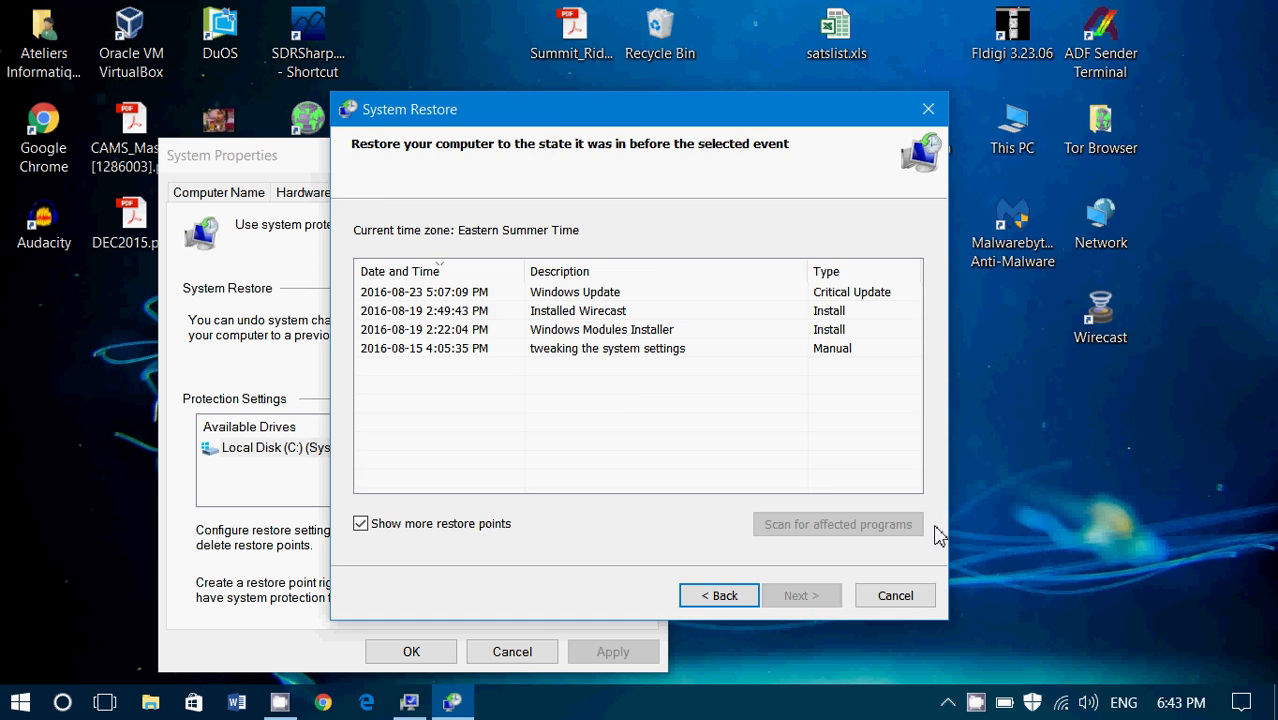
left_click(892, 596)
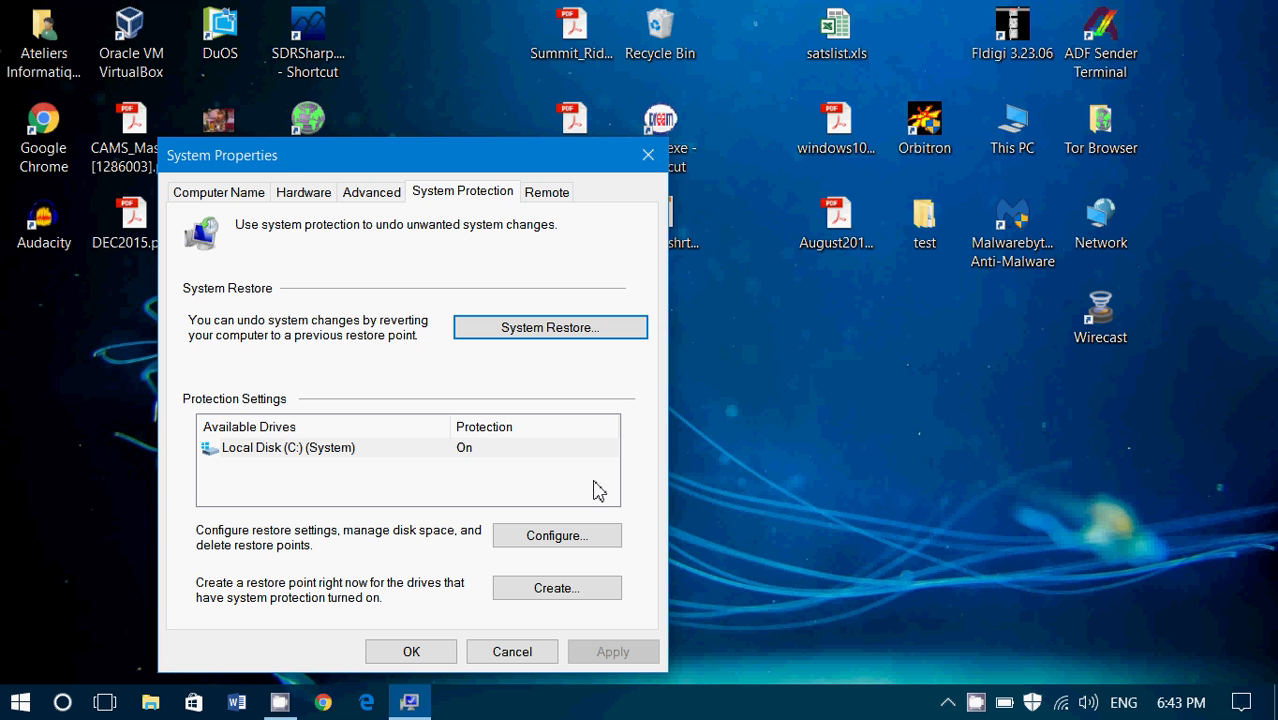
- Begin a new restore point with the description 'Everything is fine August 24th 2016'
left_click(556, 588)
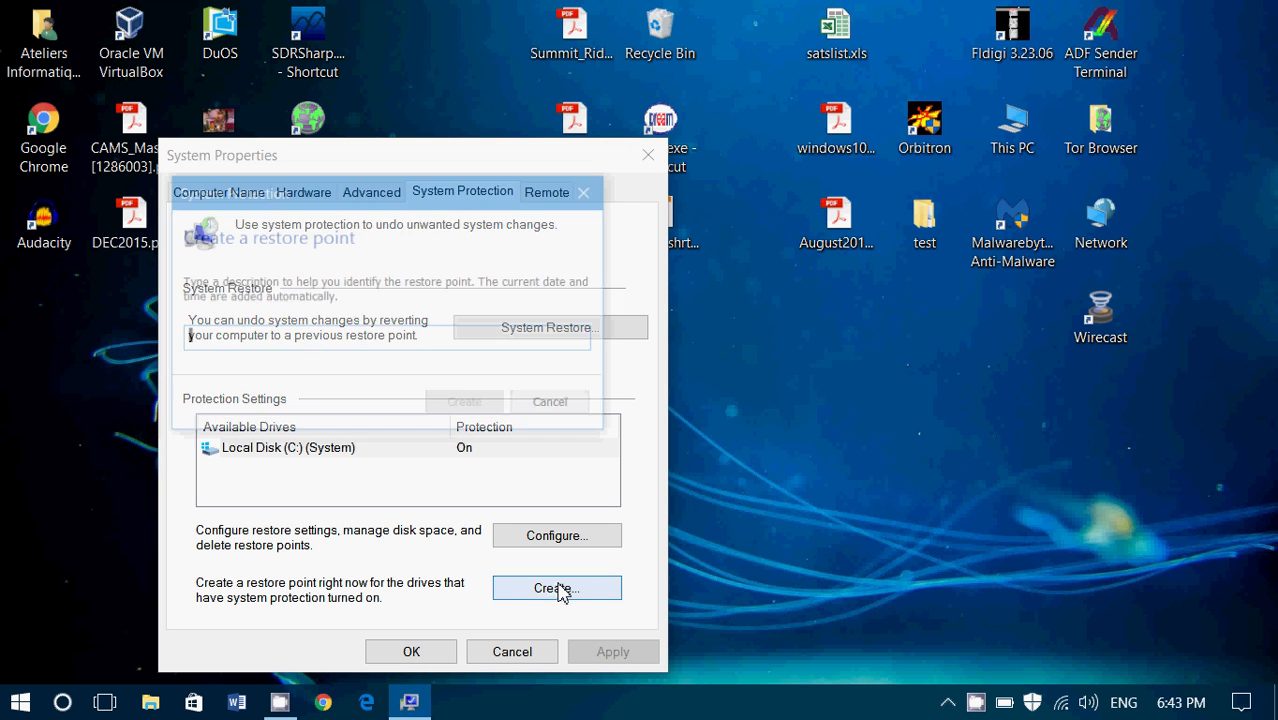
left_click(556, 588)
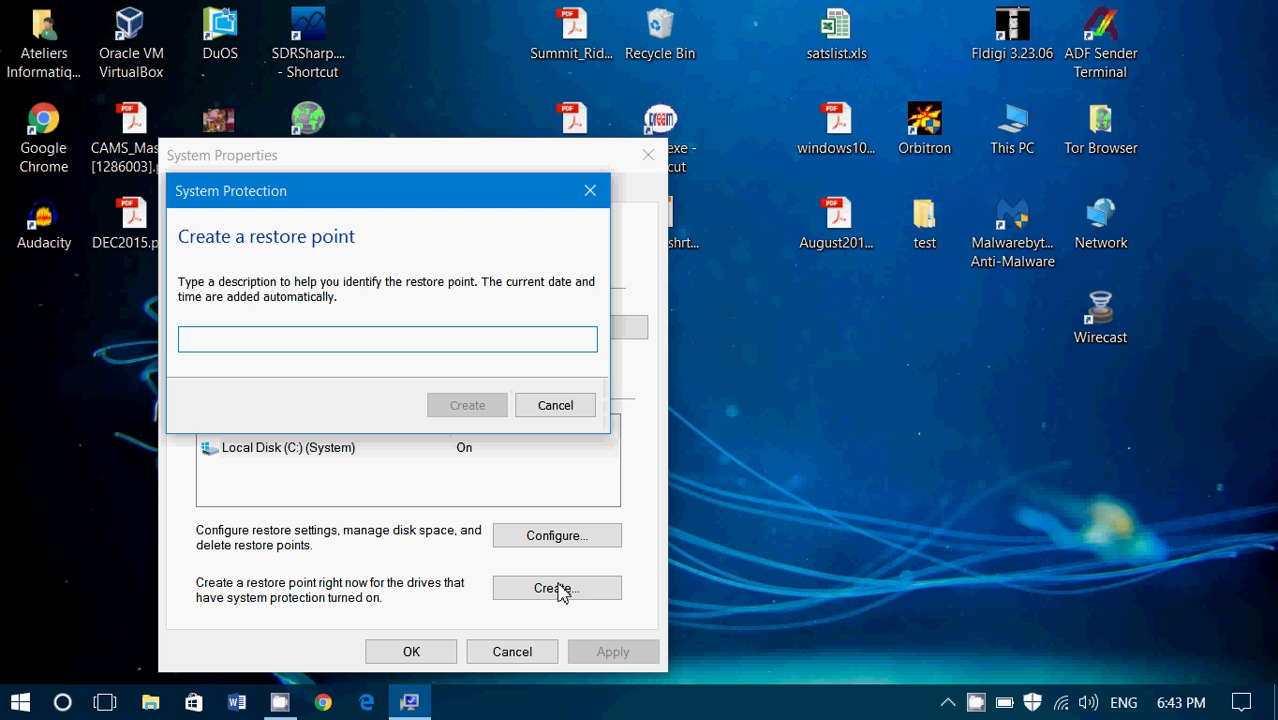
type("Everything is fine August 24th 2016")
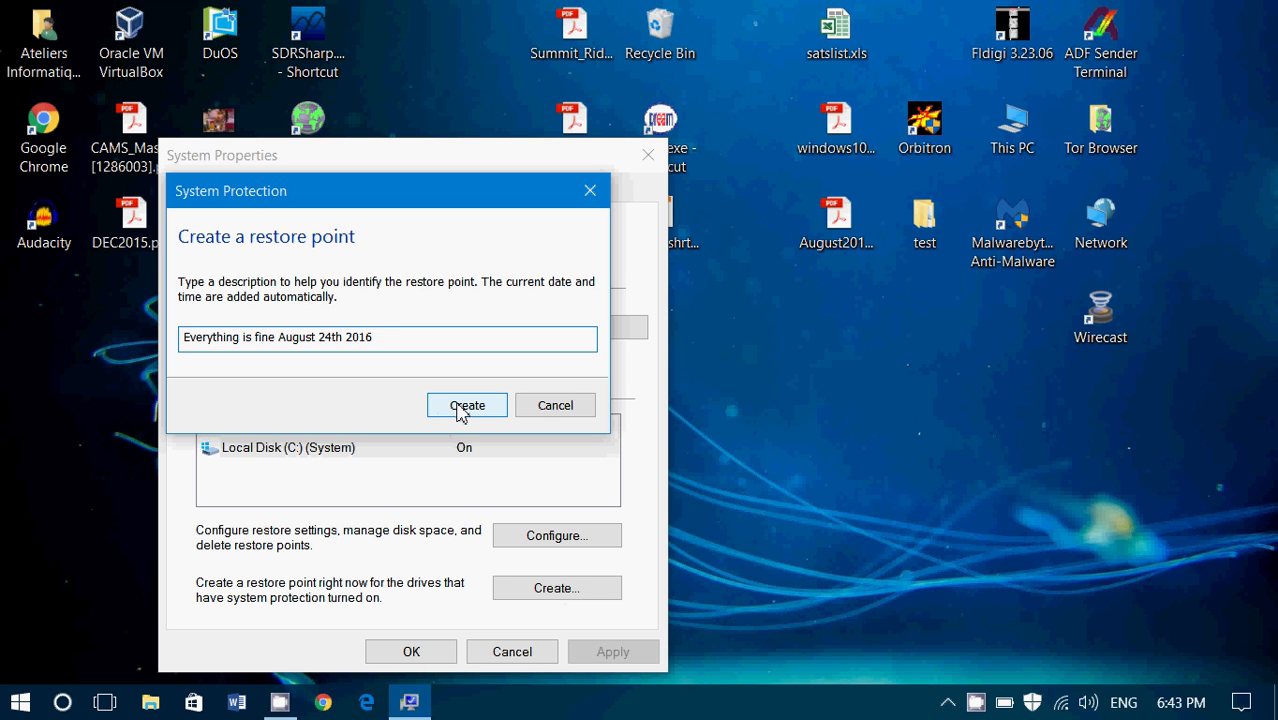
mouse_move(500, 394)
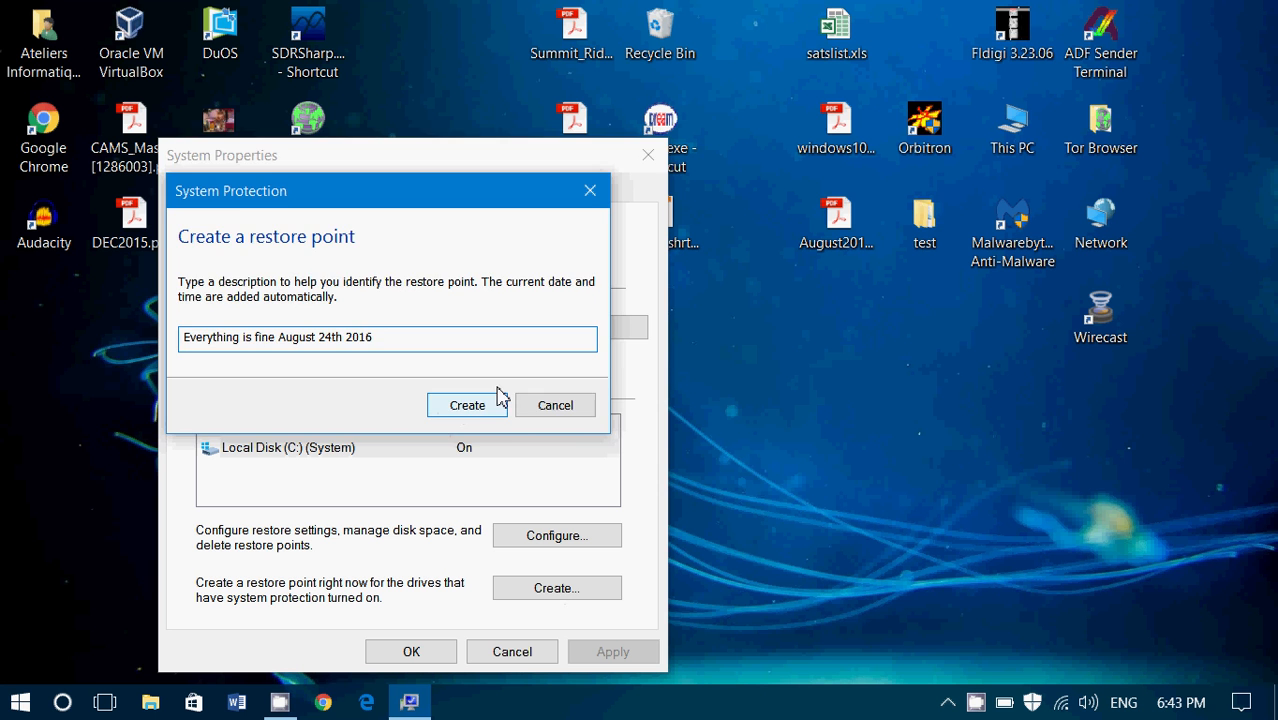
- Create the restore point and dismiss the success message, returning to System Protection
left_click(556, 404)
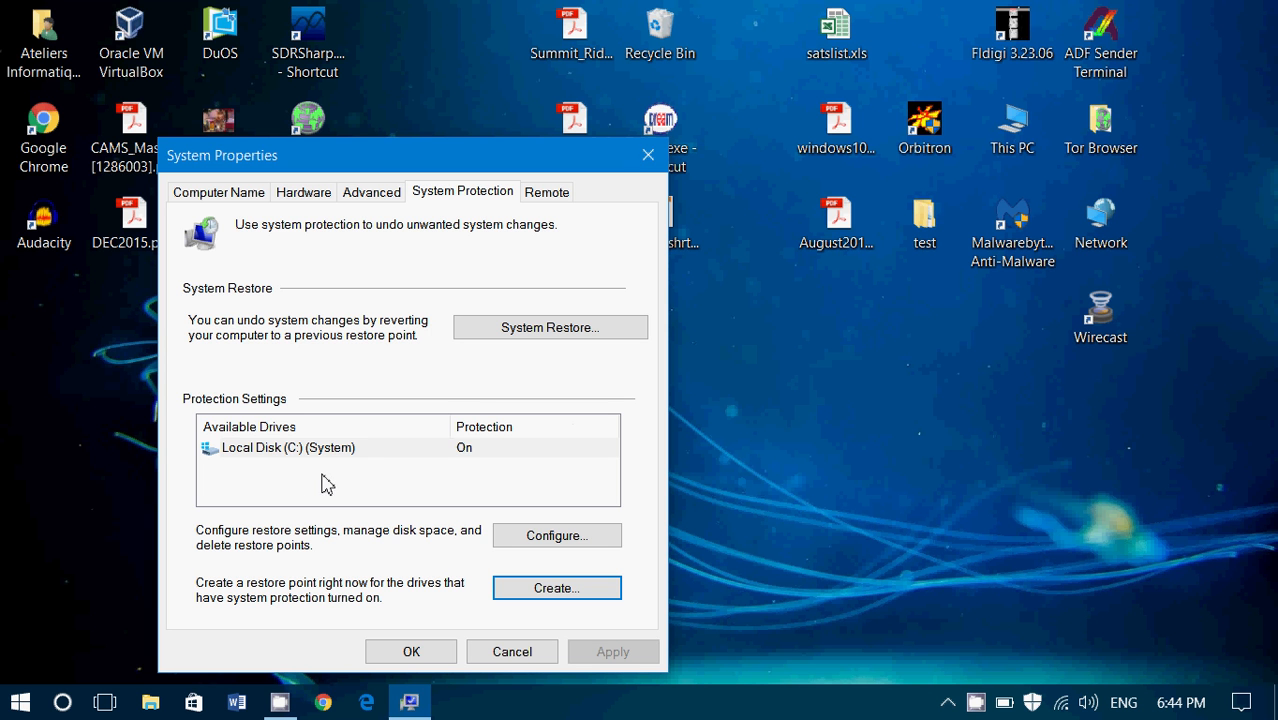
left_click(288, 448)
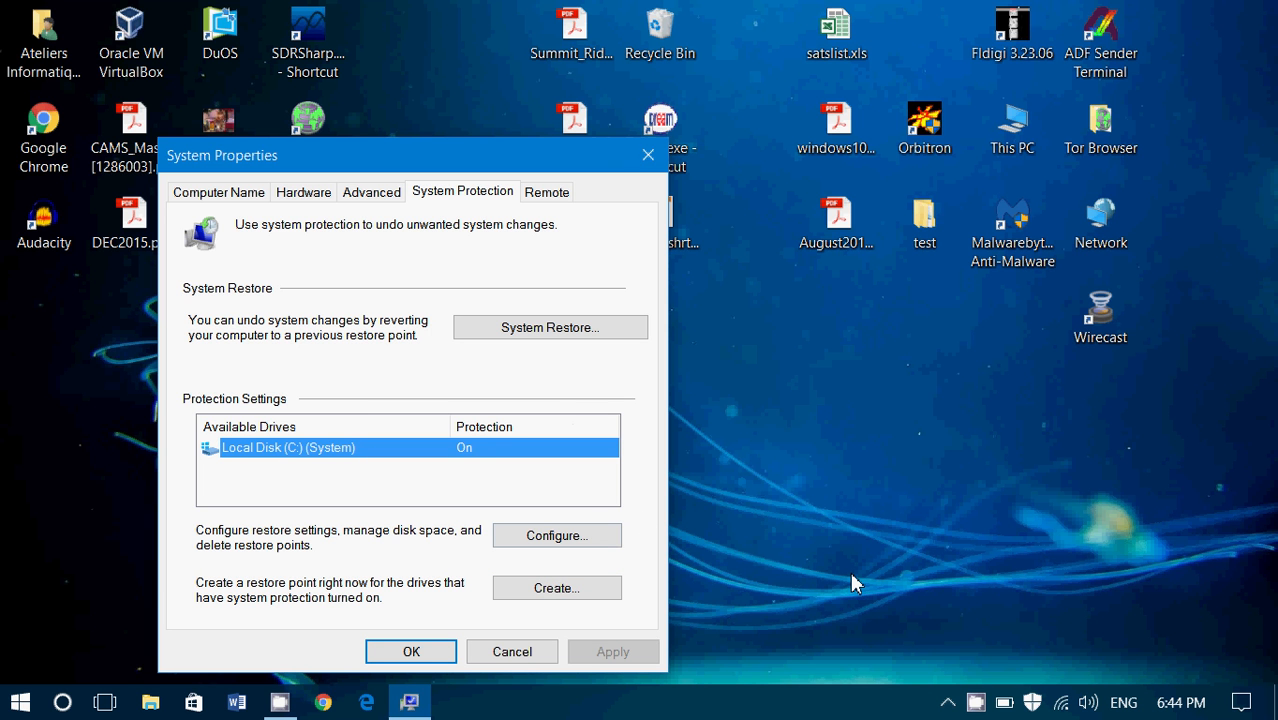